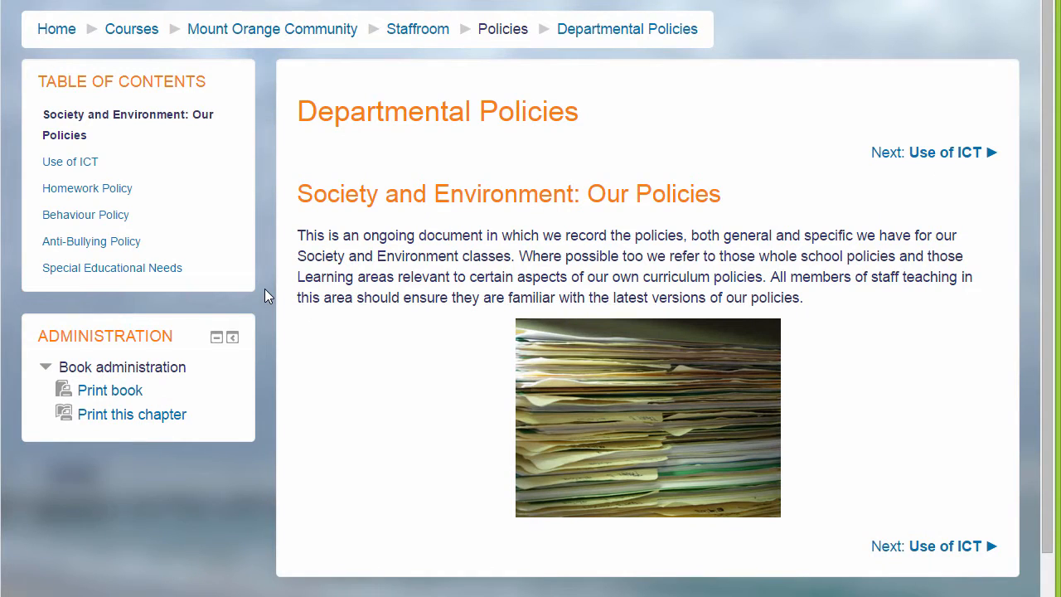
{"action": "mouse_move", "coordinate": [885, 172]}
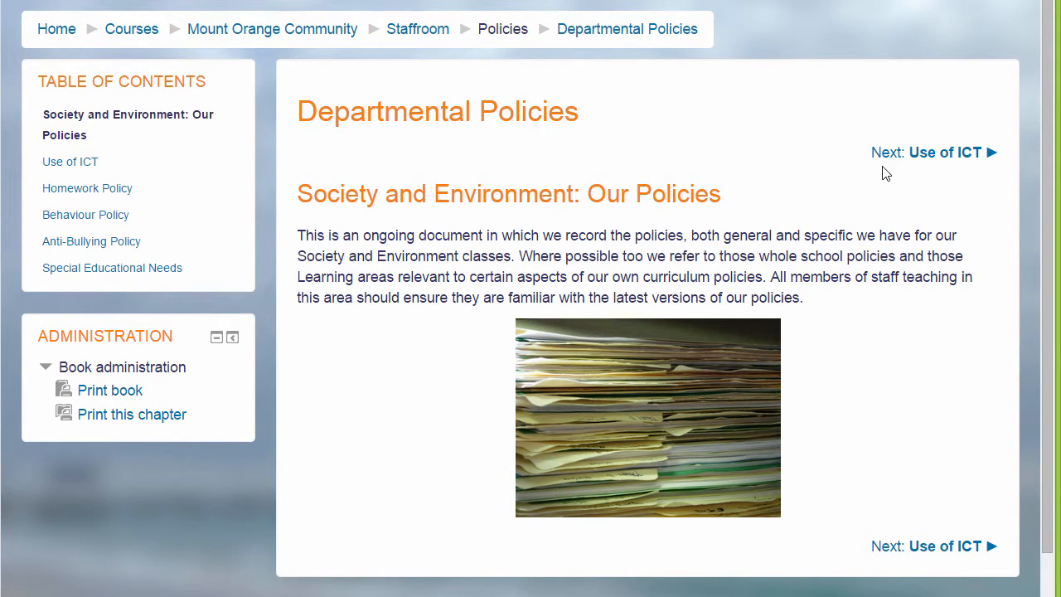
{"action": "mouse_move", "coordinate": [921, 157]}
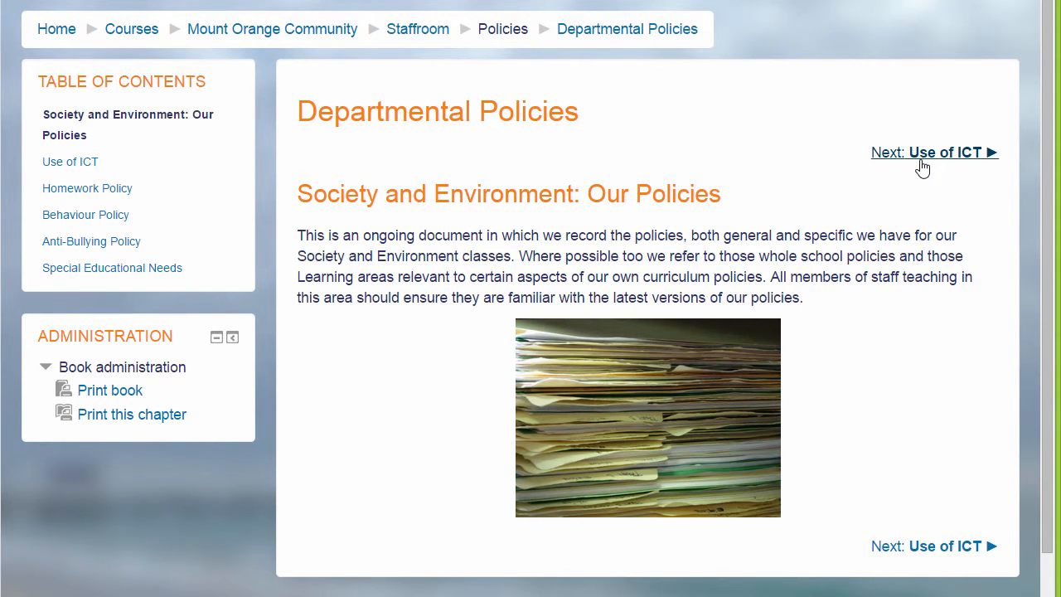
Move to the next chapter, Use of ICT, in the Departmental Policies example book
{"action": "left_click", "coordinate": [945, 153]}
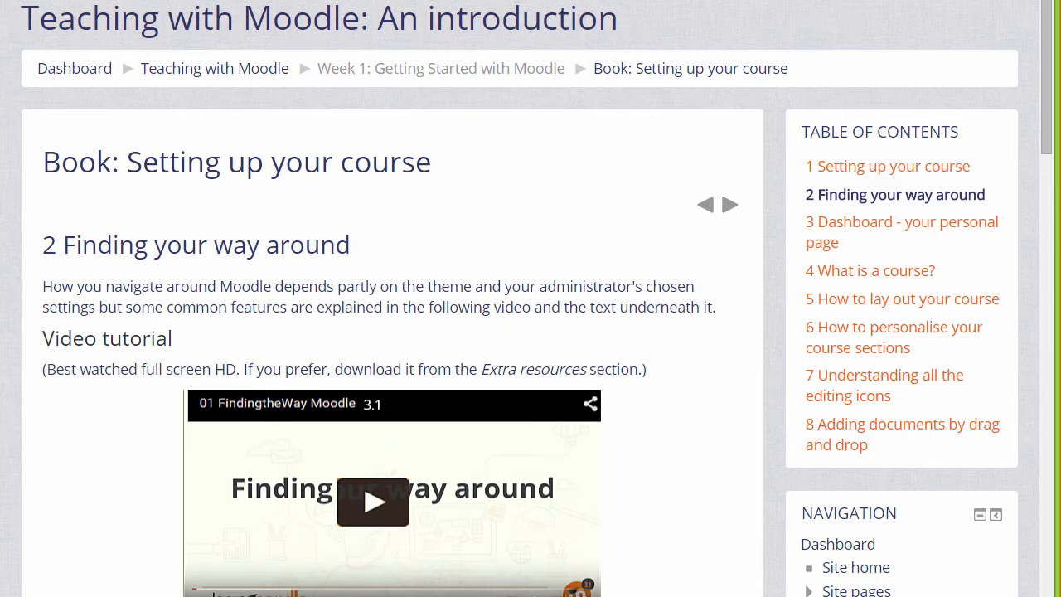
{"action": "mouse_move", "coordinate": [949, 139]}
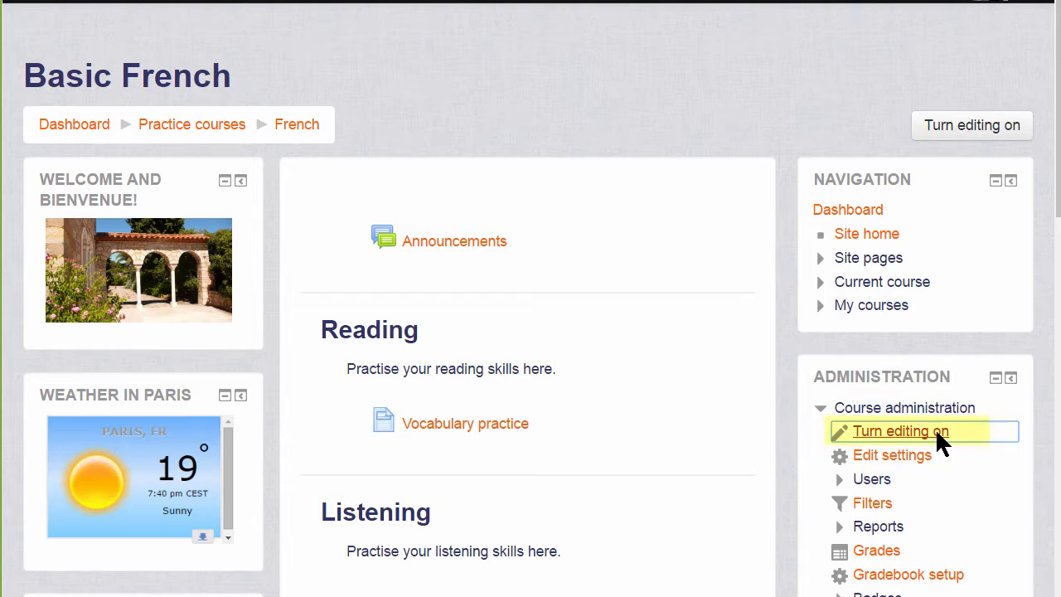
Turn editing on in the Basic French course and scroll the activity chooser to Resources
{"action": "left_click", "coordinate": [900, 431]}
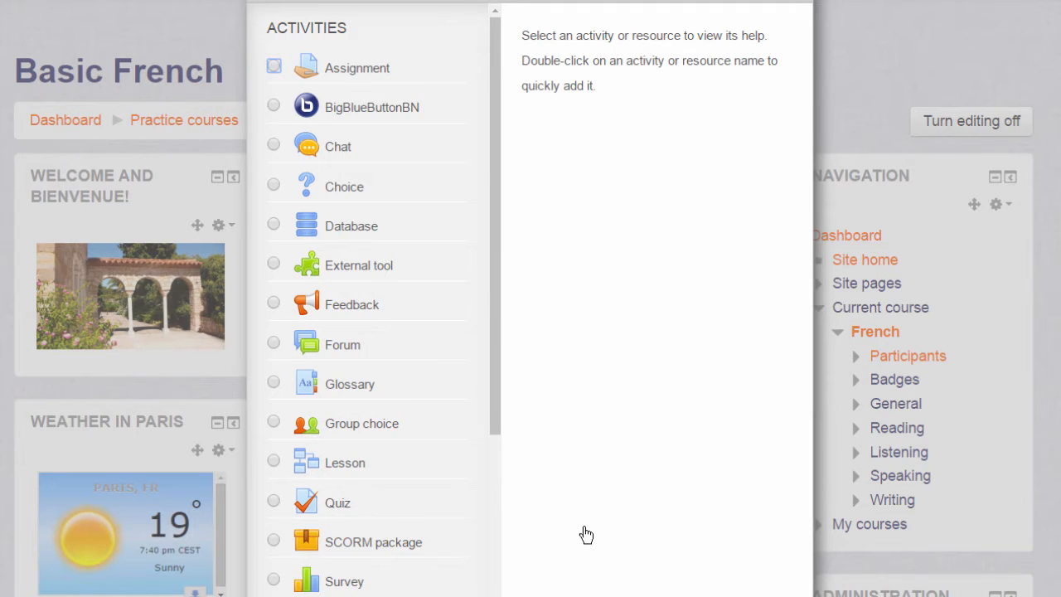
{"action": "scroll", "scroll_direction": "down", "scroll_amount": 3}
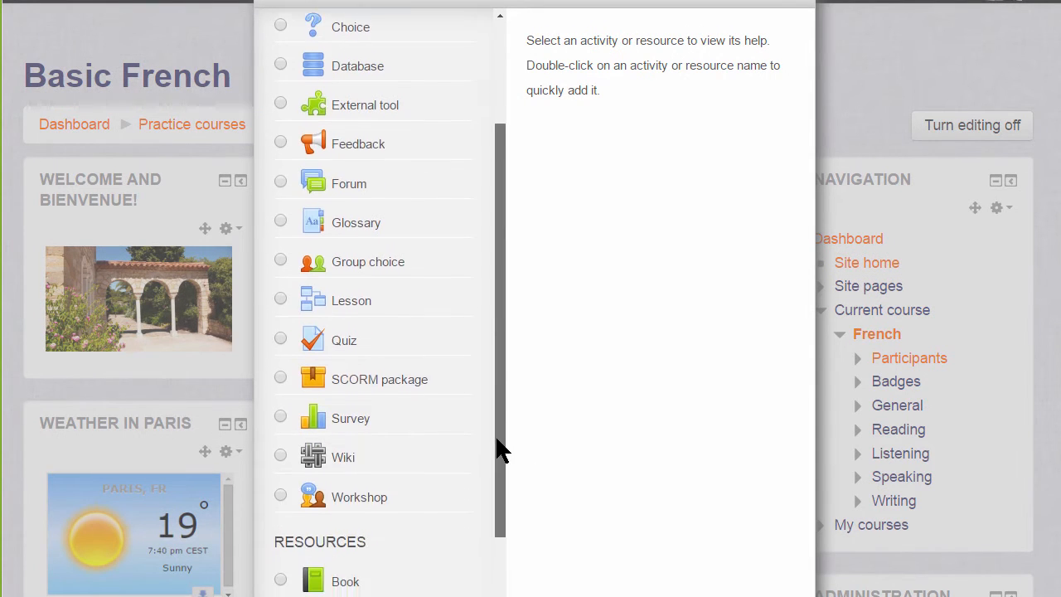
{"action": "scroll", "scroll_direction": "down", "scroll_amount": 3}
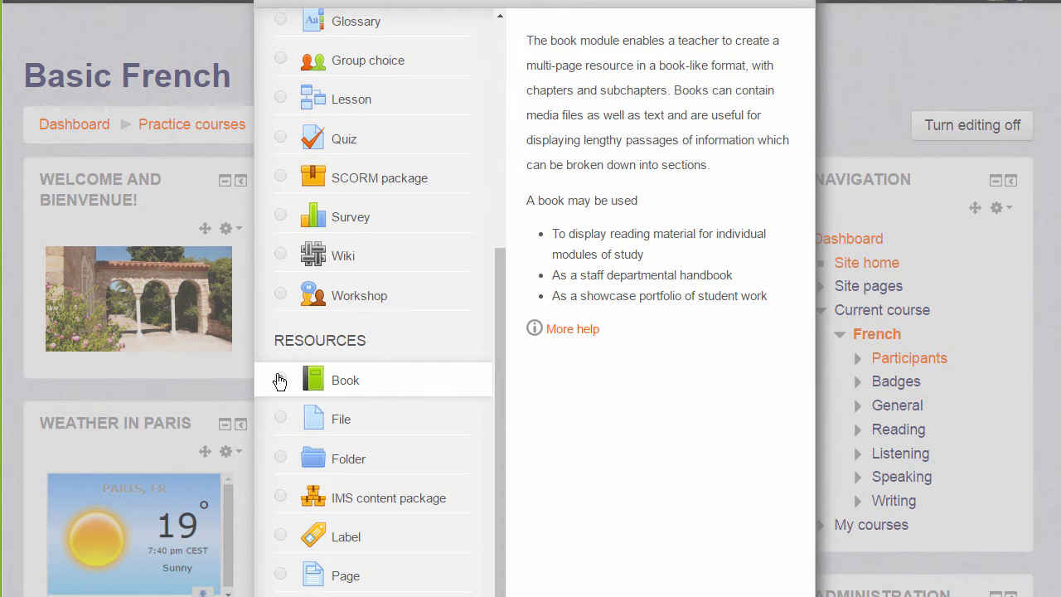
Add a Book named 'Language levels manual' with description 'An explanation of your expected levels of proficiency.'
{"action": "left_click", "coordinate": [345, 380]}
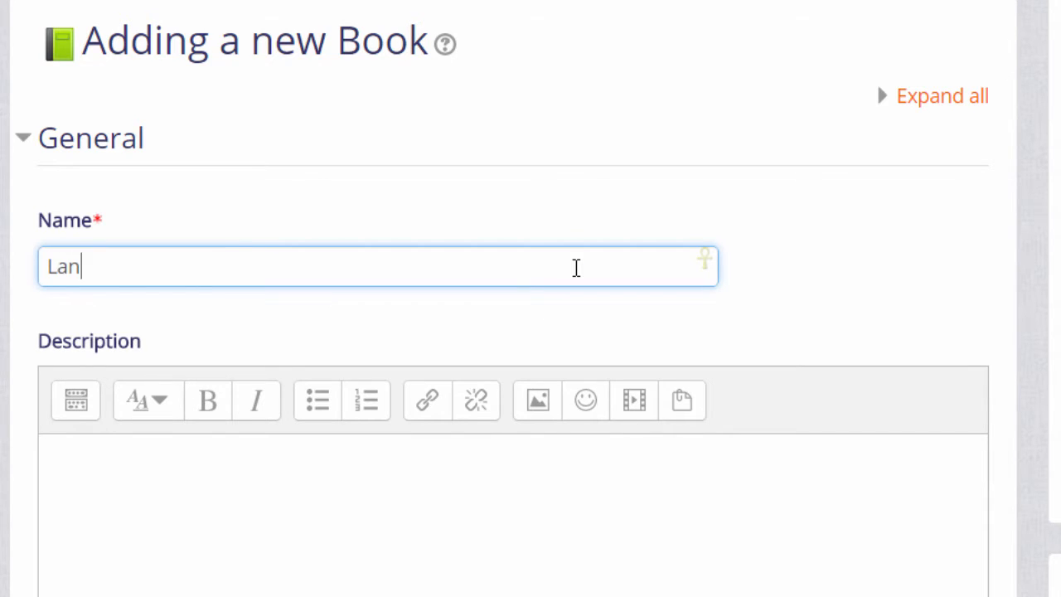
{"action": "type", "text": "guage levels manual"}
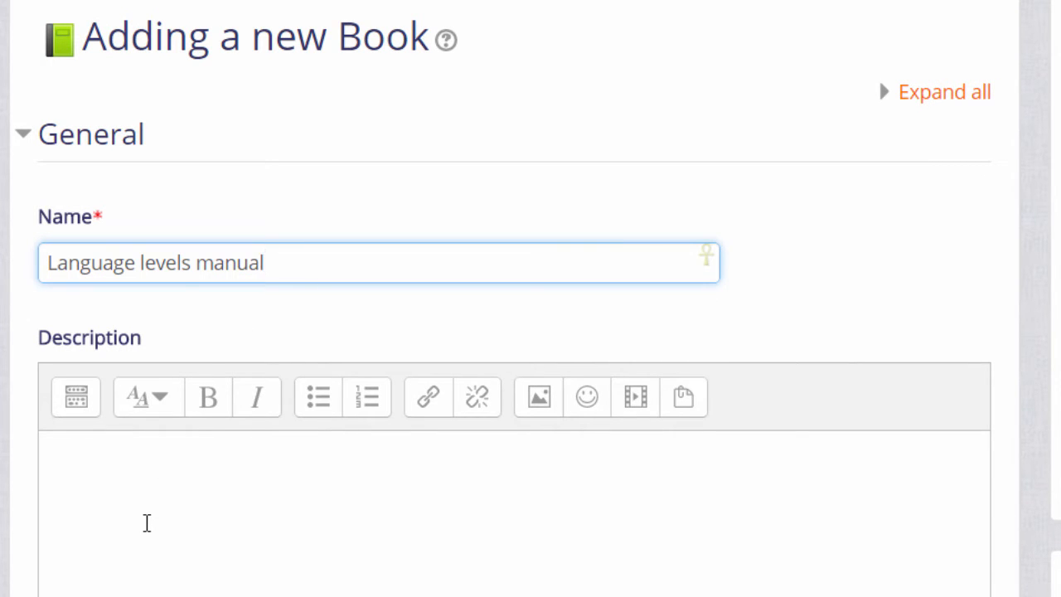
{"action": "type", "text": "An explanation of your expected levels of proficiency."}
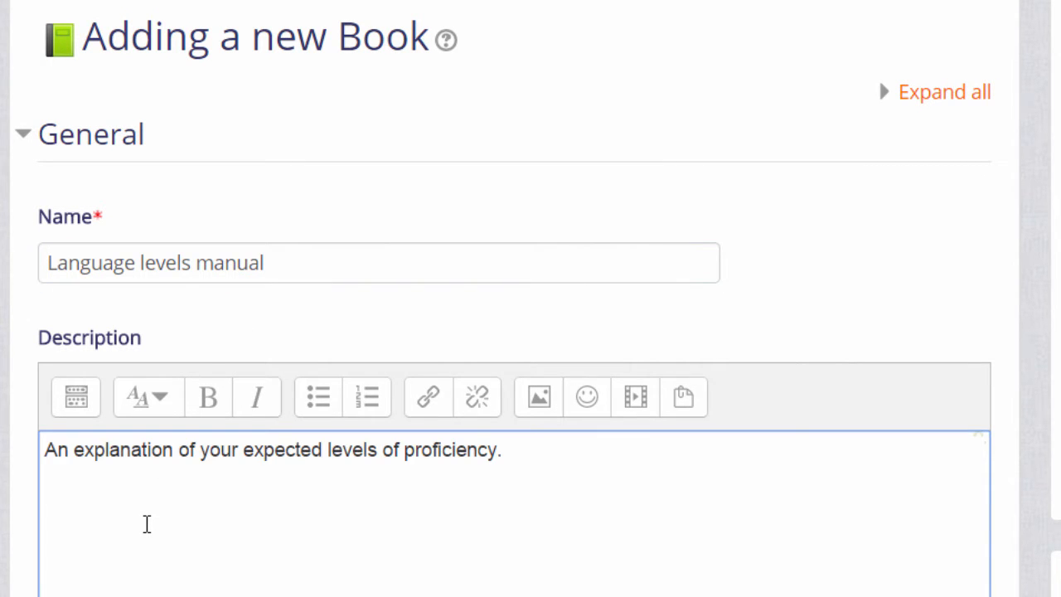
{"action": "scroll", "scroll_direction": "down", "scroll_amount": 3}
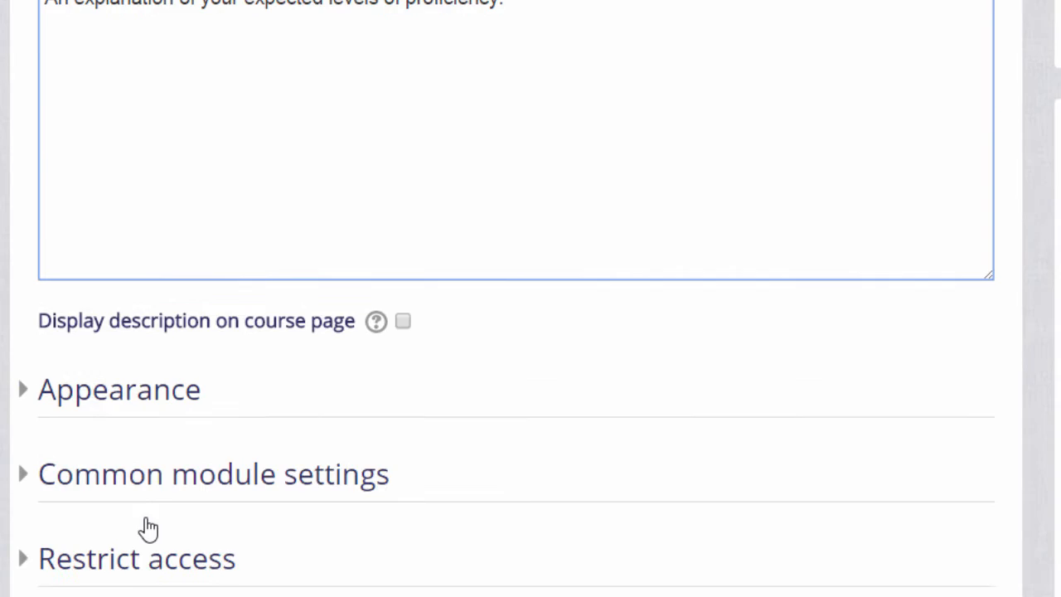
{"action": "scroll", "scroll_direction": "down", "scroll_amount": 3}
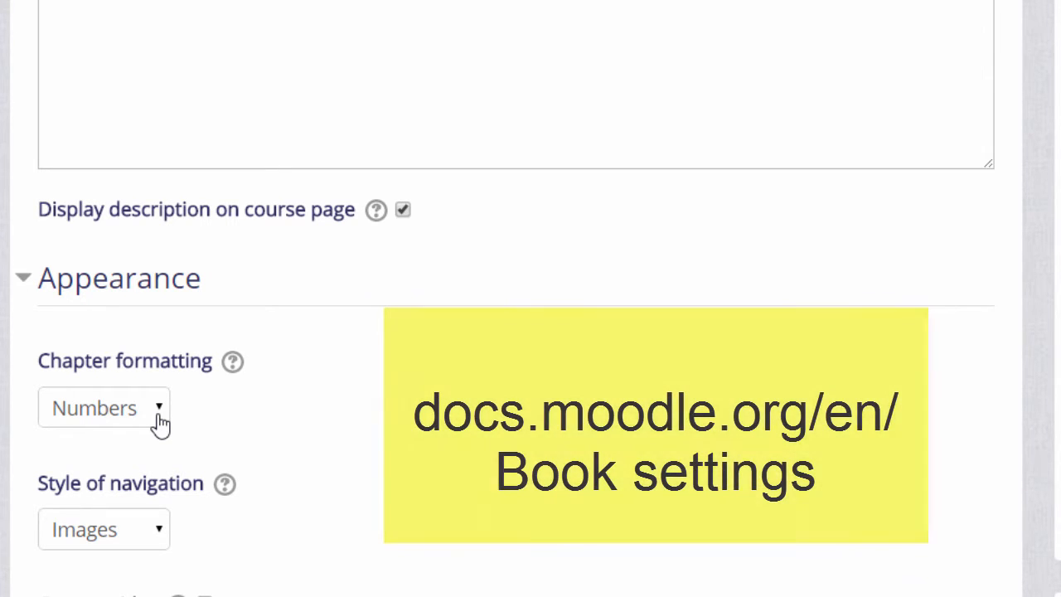
{"action": "left_click", "coordinate": [102, 408]}
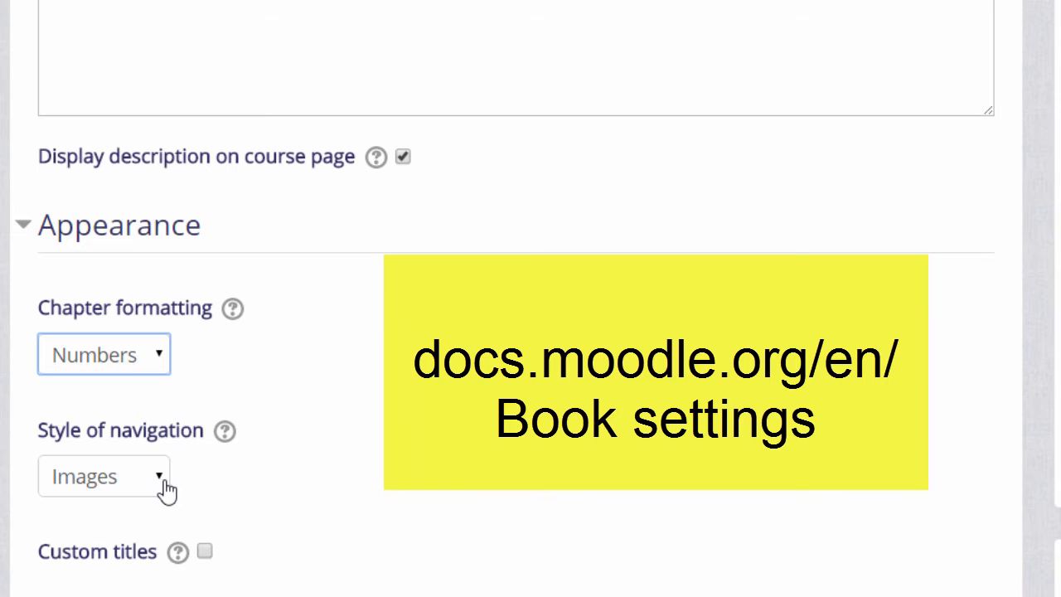
{"action": "left_click", "coordinate": [103, 476]}
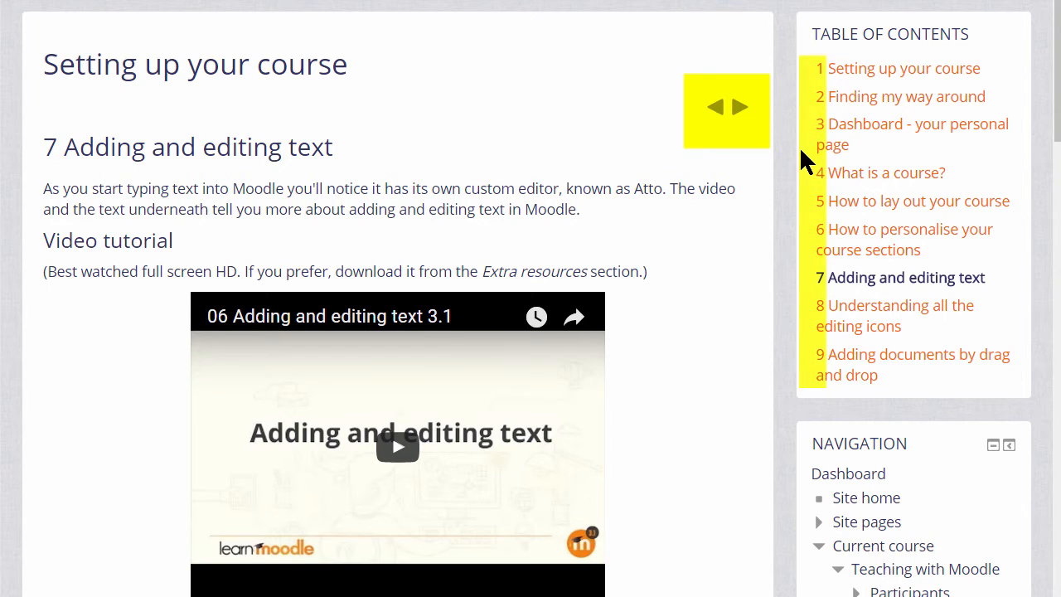
{"action": "mouse_move", "coordinate": [799, 368]}
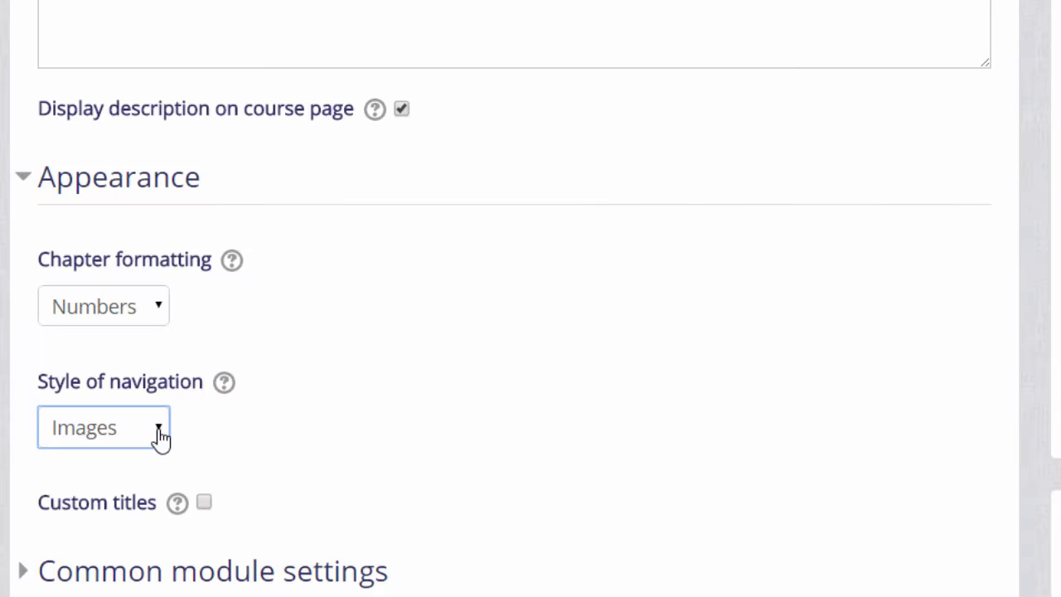
{"action": "left_click", "coordinate": [103, 427]}
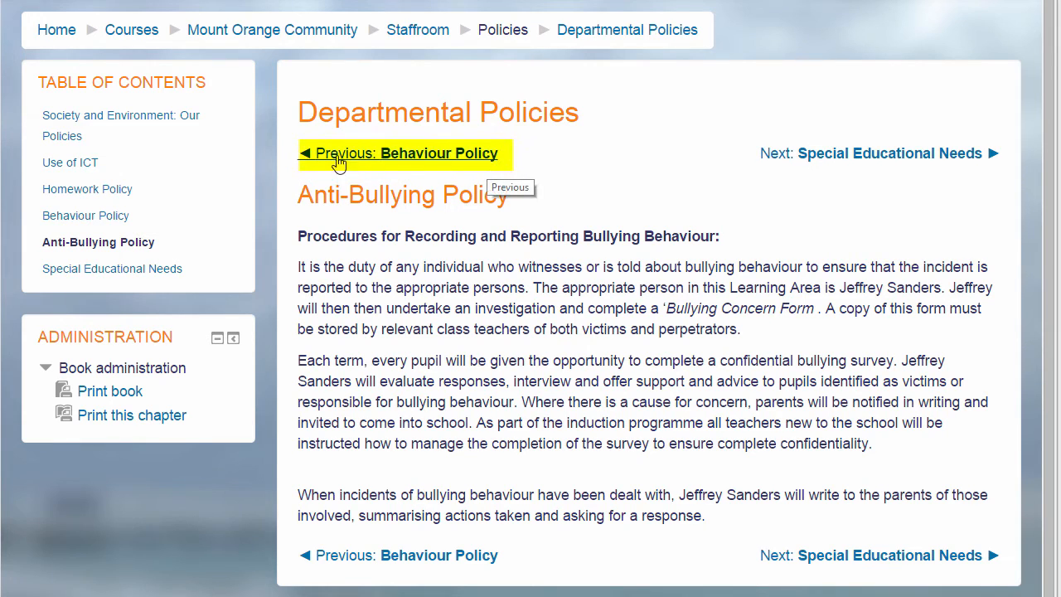
{"action": "mouse_move", "coordinate": [214, 182]}
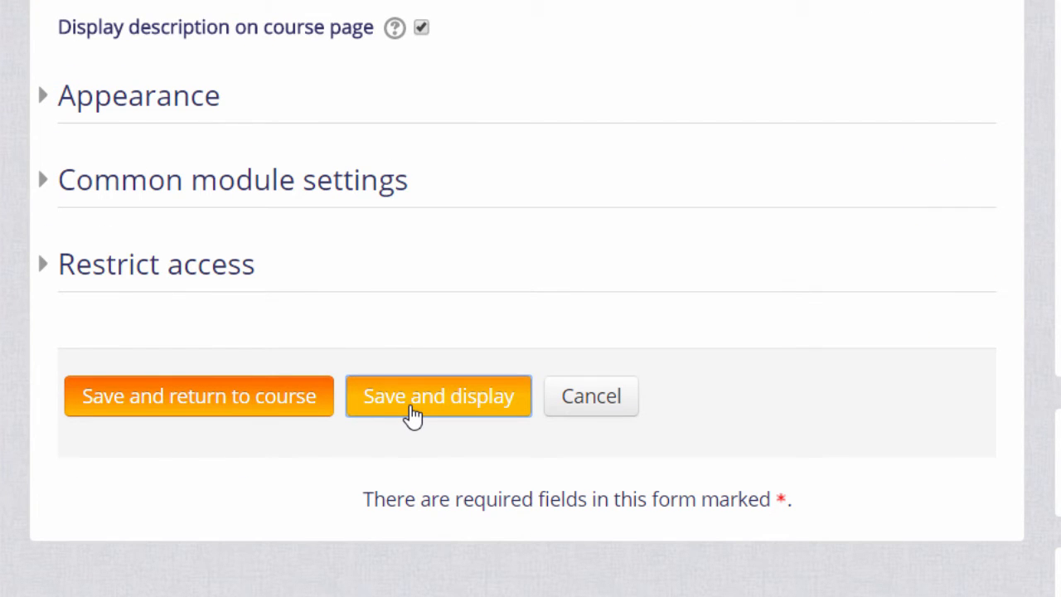
Save and display the book, save the Beginner chapter, and start a new chapter after it
{"action": "left_click", "coordinate": [437, 394]}
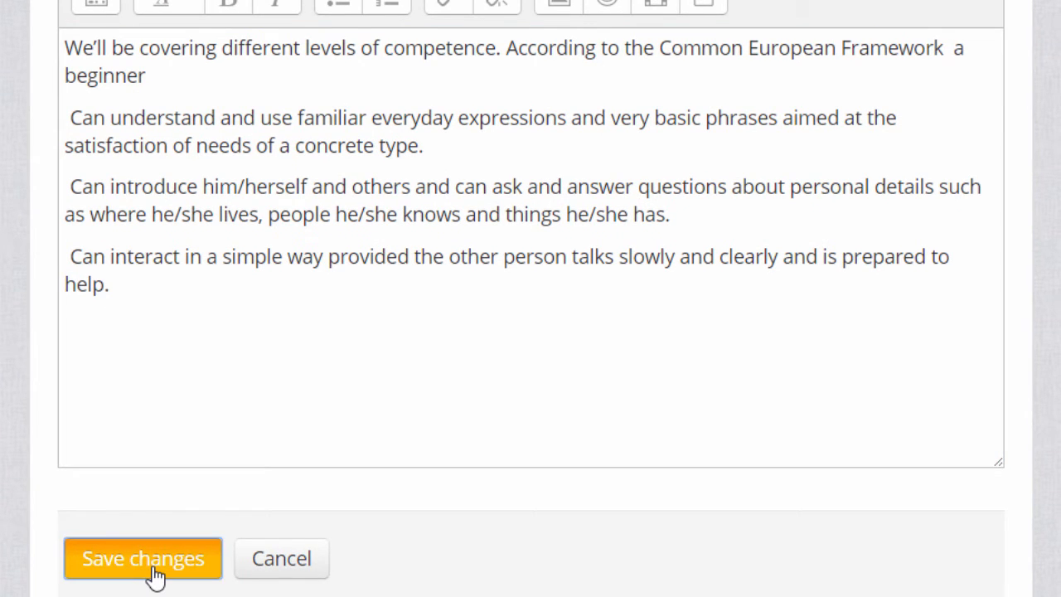
{"action": "left_click", "coordinate": [143, 557]}
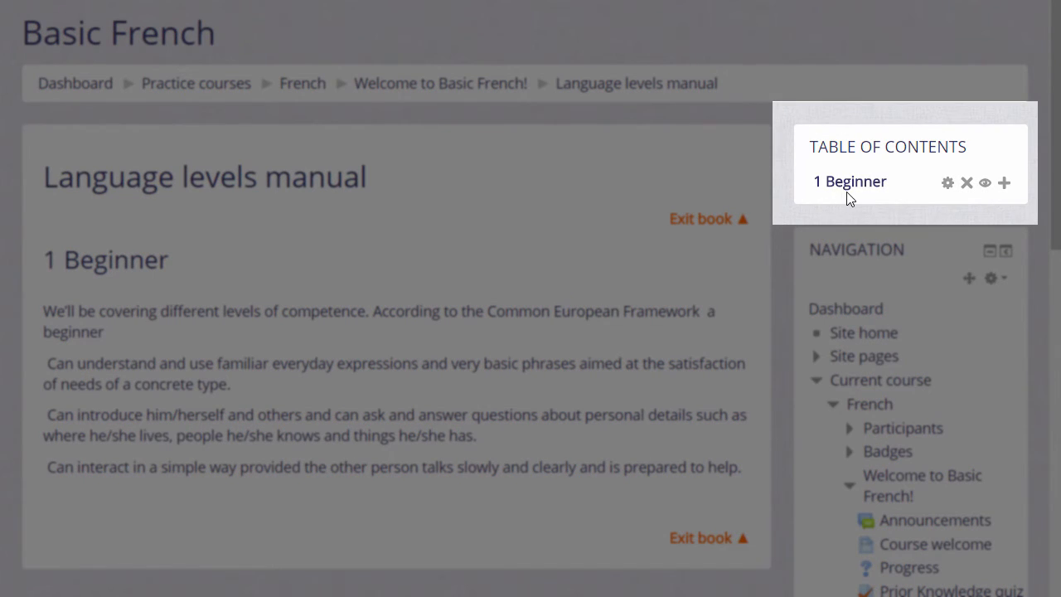
{"action": "mouse_move", "coordinate": [1004, 183]}
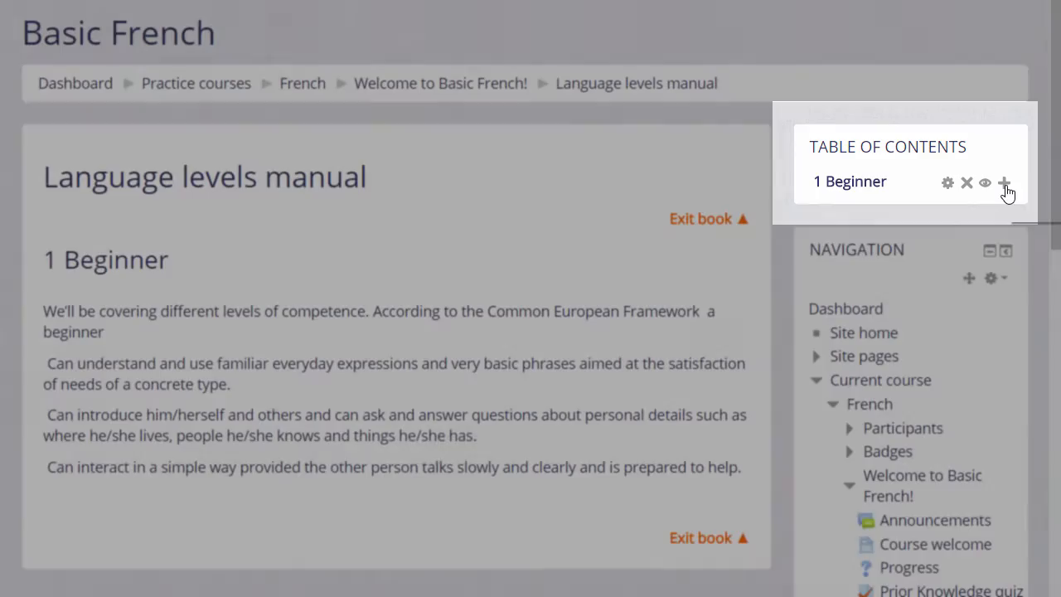
{"action": "left_click", "coordinate": [1004, 182]}
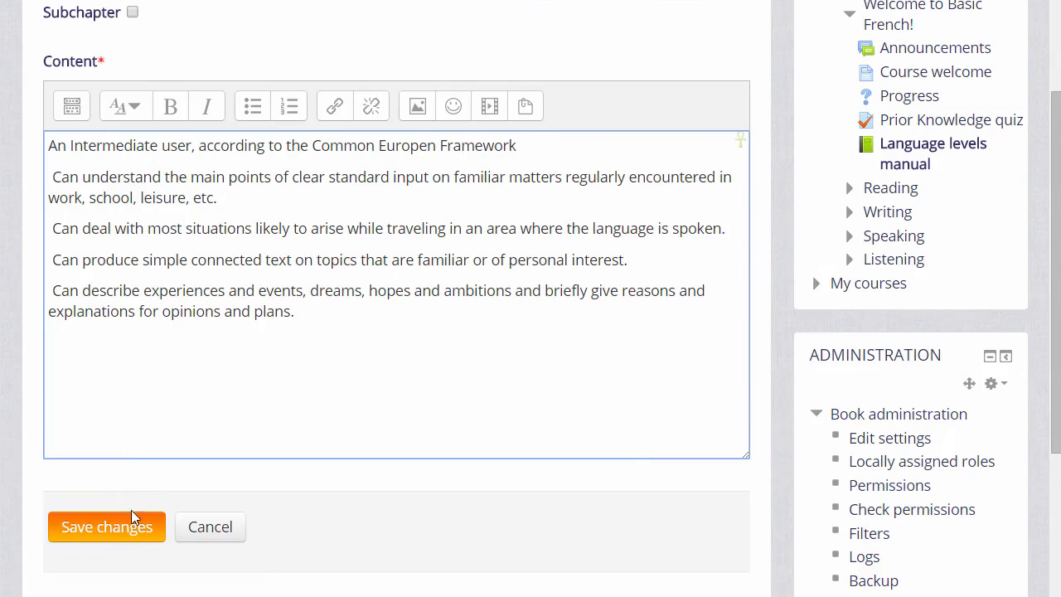
Save the Intermediate chapter and scroll down to the Book administration block
{"action": "left_click", "coordinate": [106, 527]}
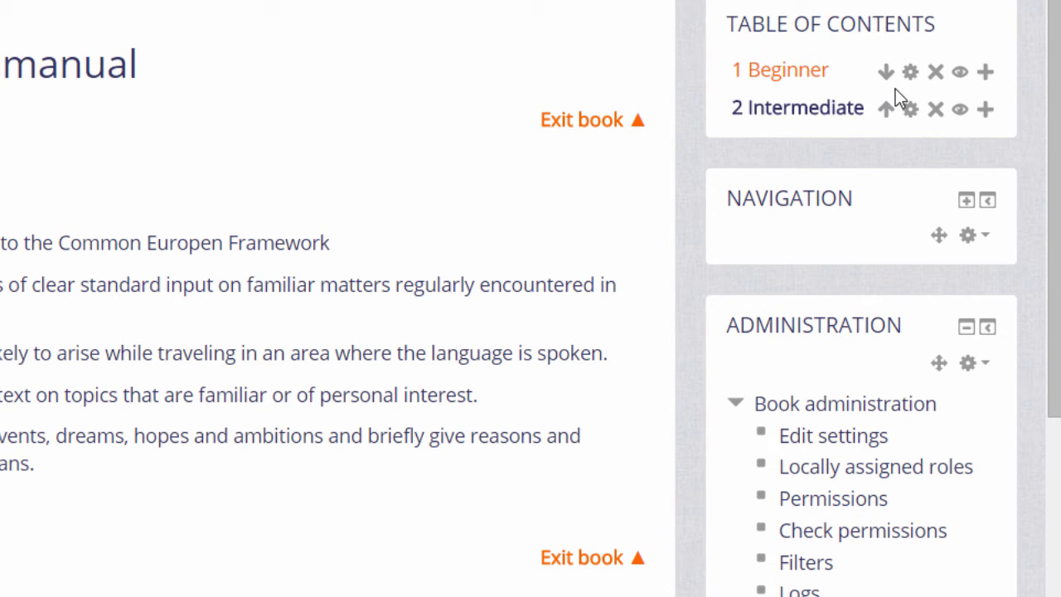
{"action": "mouse_move", "coordinate": [910, 110]}
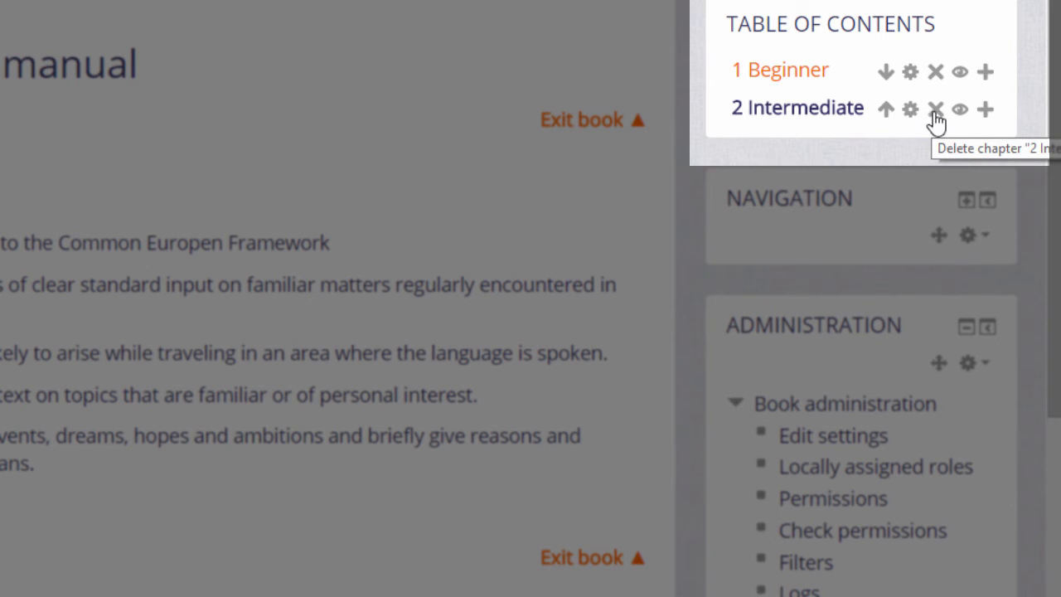
{"action": "mouse_move", "coordinate": [959, 110]}
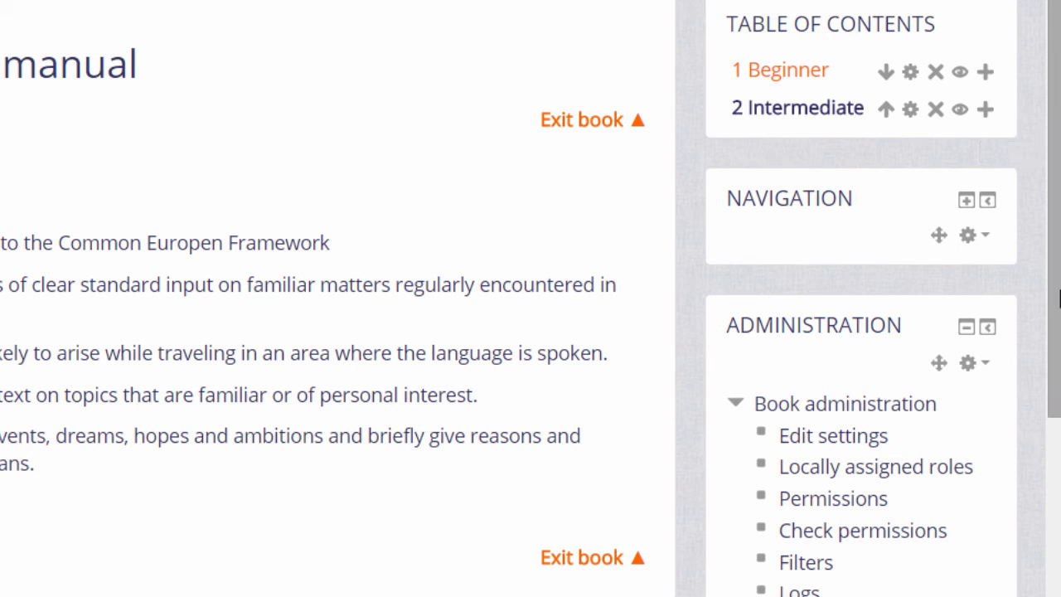
{"action": "scroll", "scroll_direction": "down", "scroll_amount": 3}
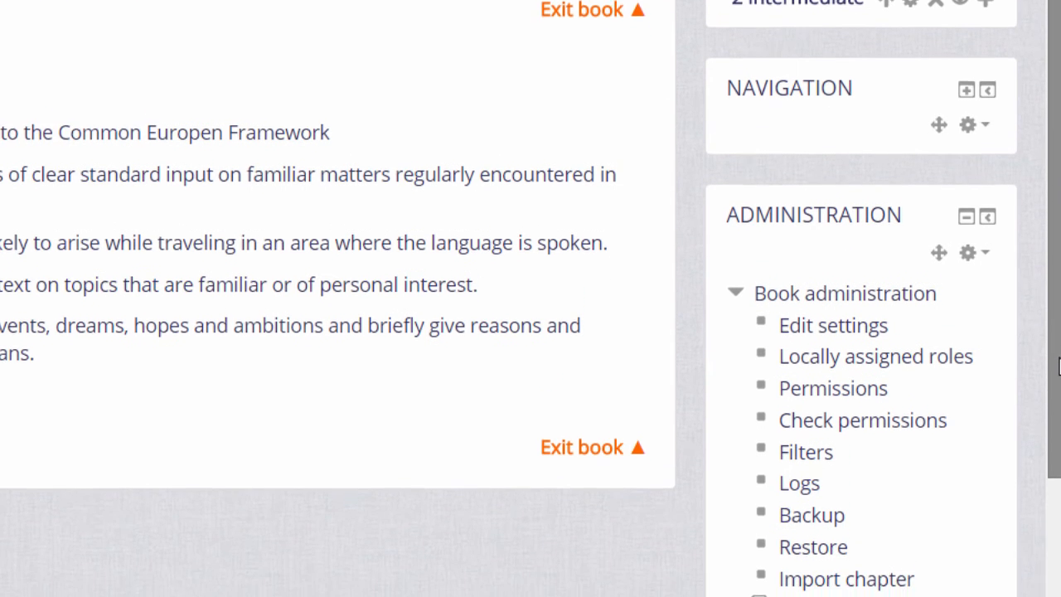
{"action": "scroll", "scroll_direction": "down", "scroll_amount": 3}
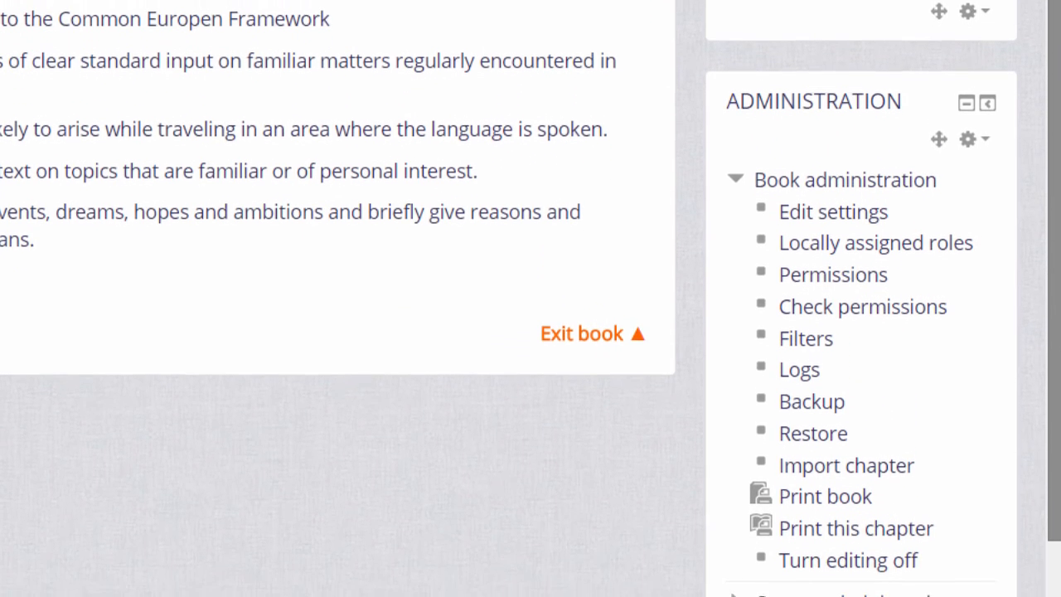
{"action": "scroll", "scroll_direction": "down", "scroll_amount": 3}
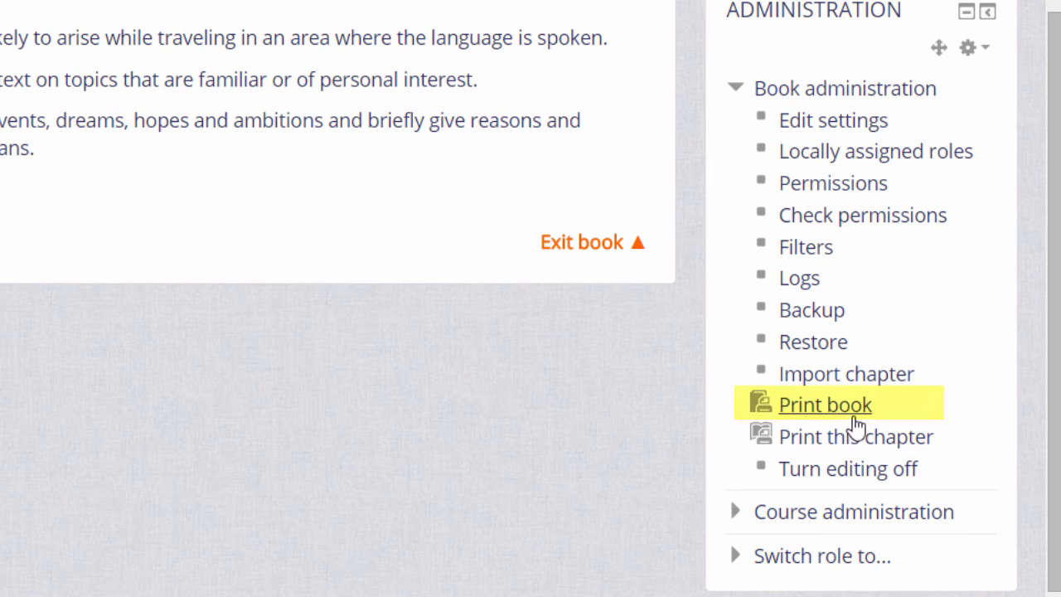